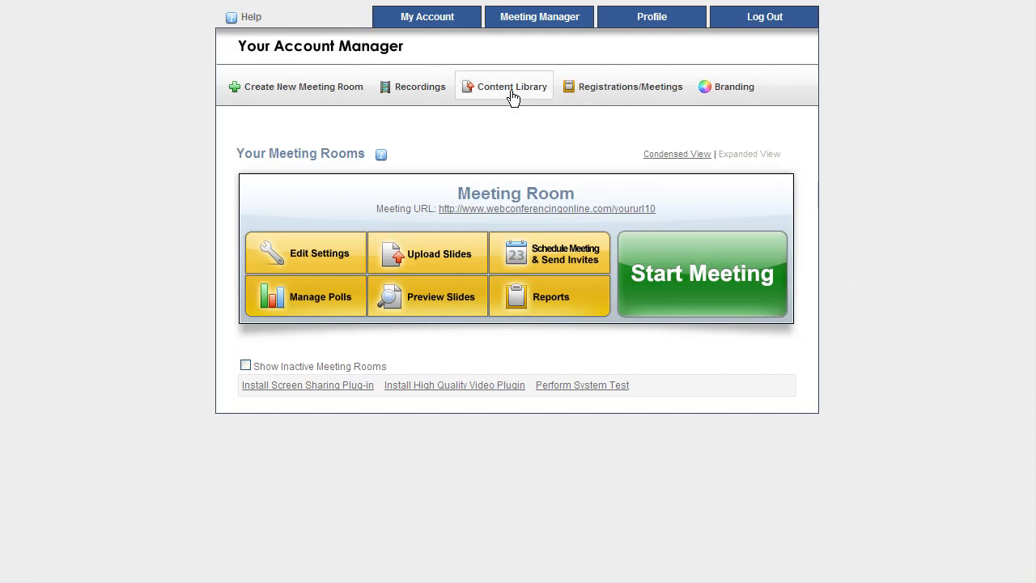
mouse_move(516, 104)
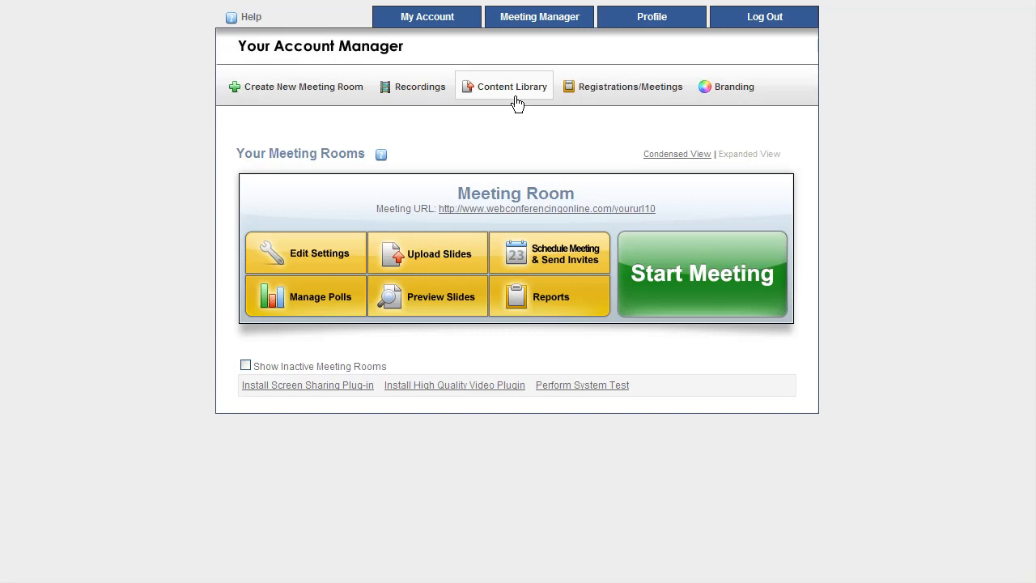
Step: Open the Content Library page from the Account Manager toolbar
click(503, 86)
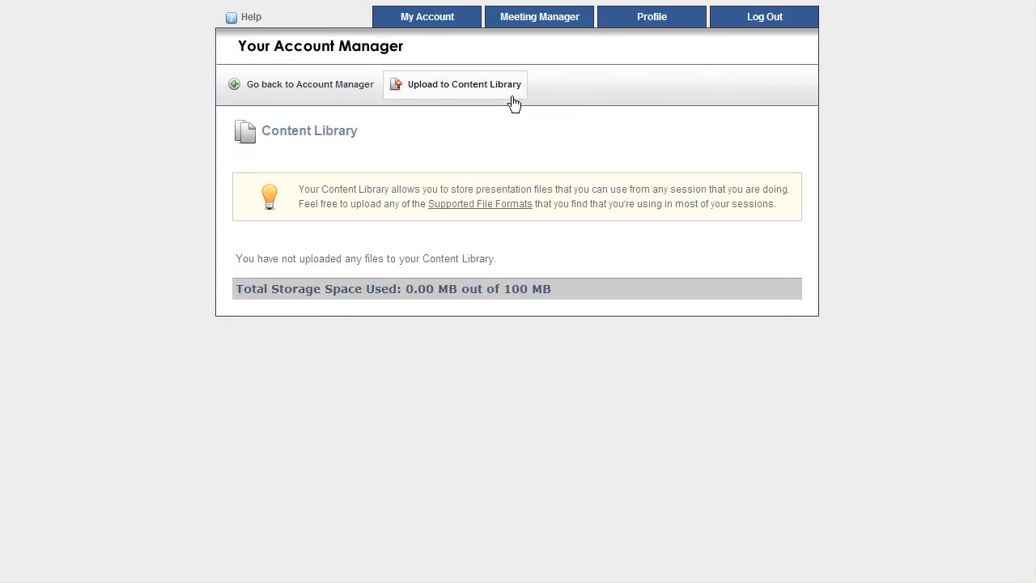
mouse_move(450, 251)
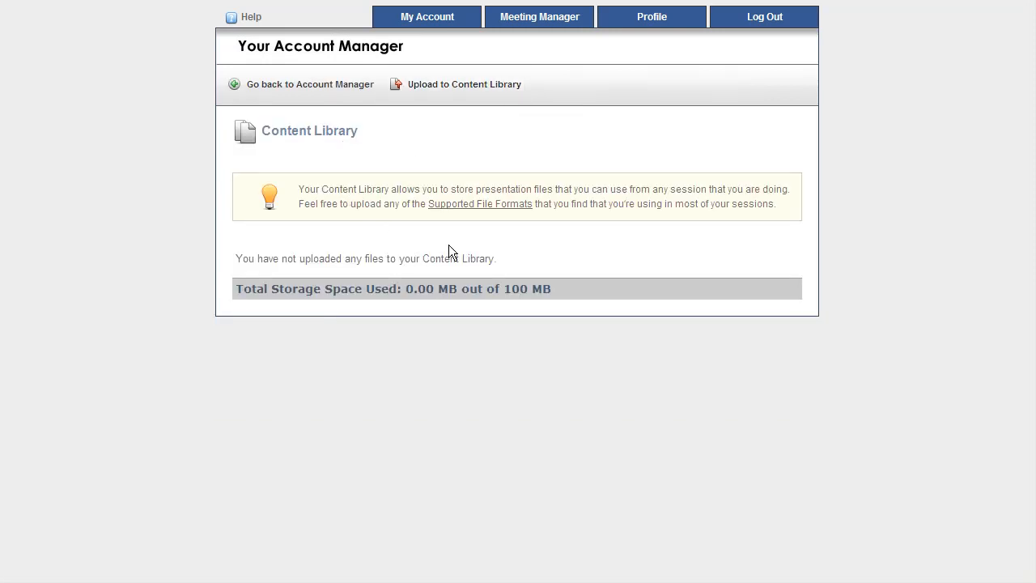
mouse_move(464, 209)
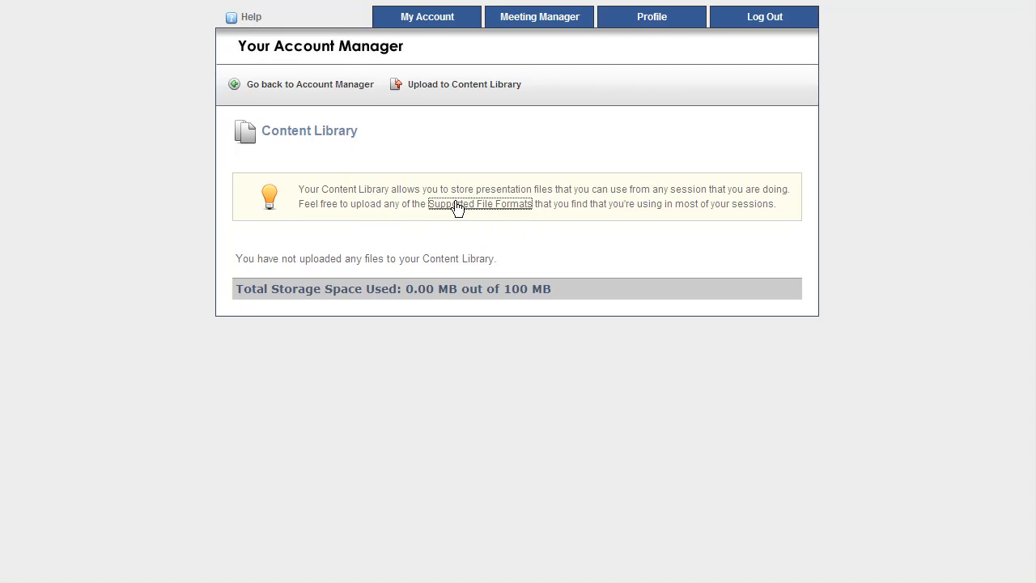
mouse_move(196, 106)
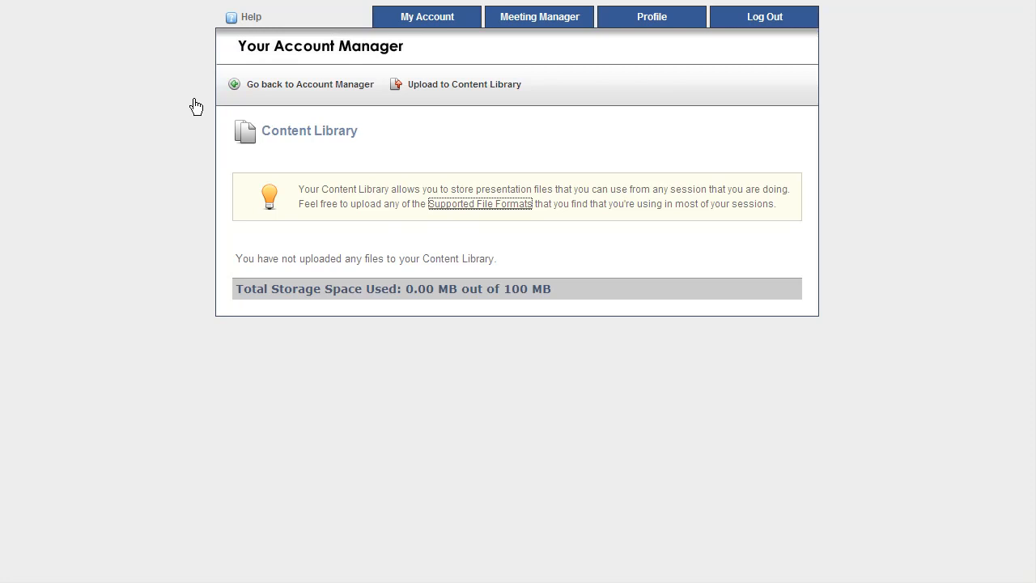
click(480, 203)
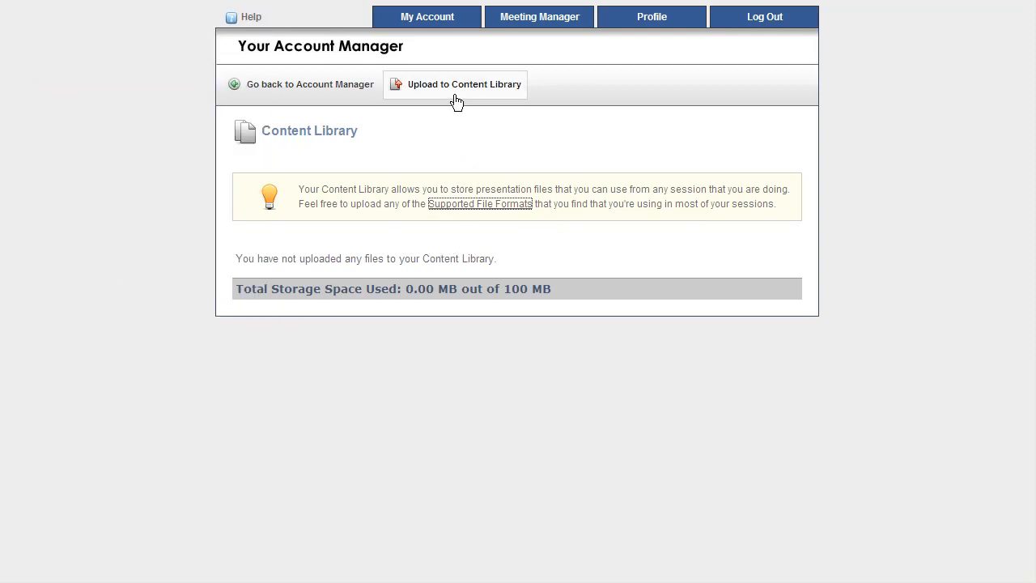
Step: Open the upload form, tick Preserve PowerPoint Animations, and browse for a file
click(455, 84)
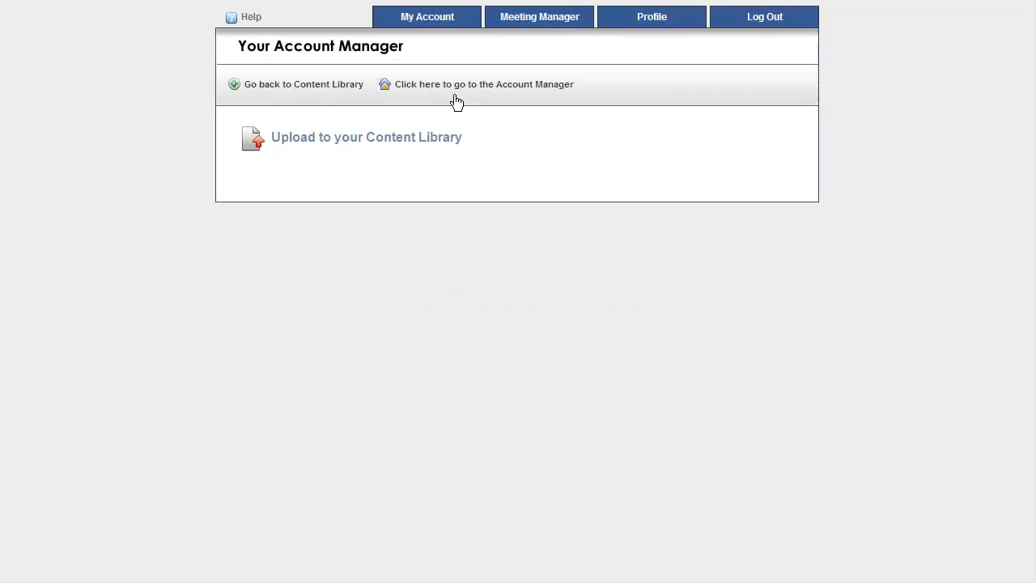
click(365, 137)
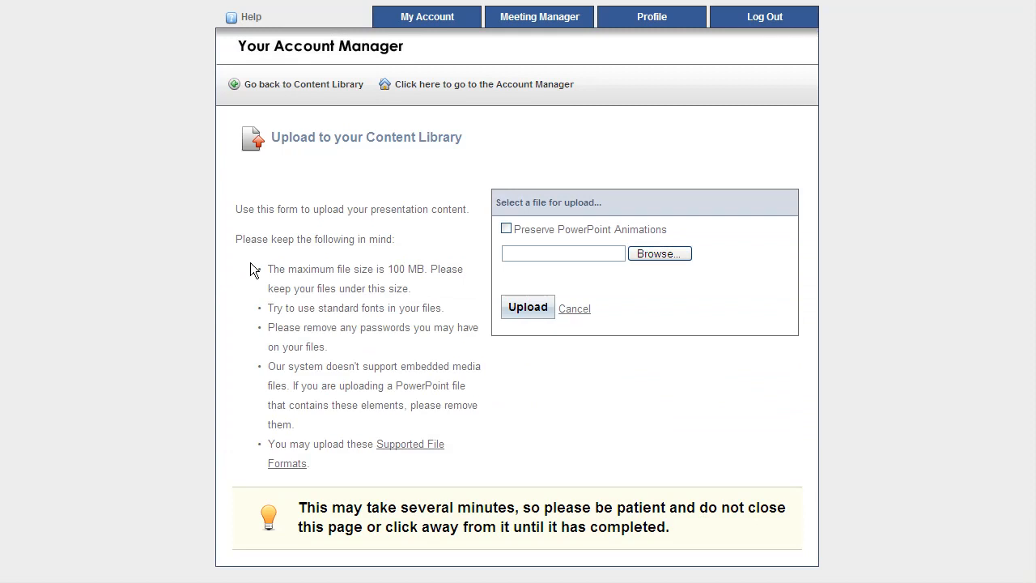
mouse_move(254, 312)
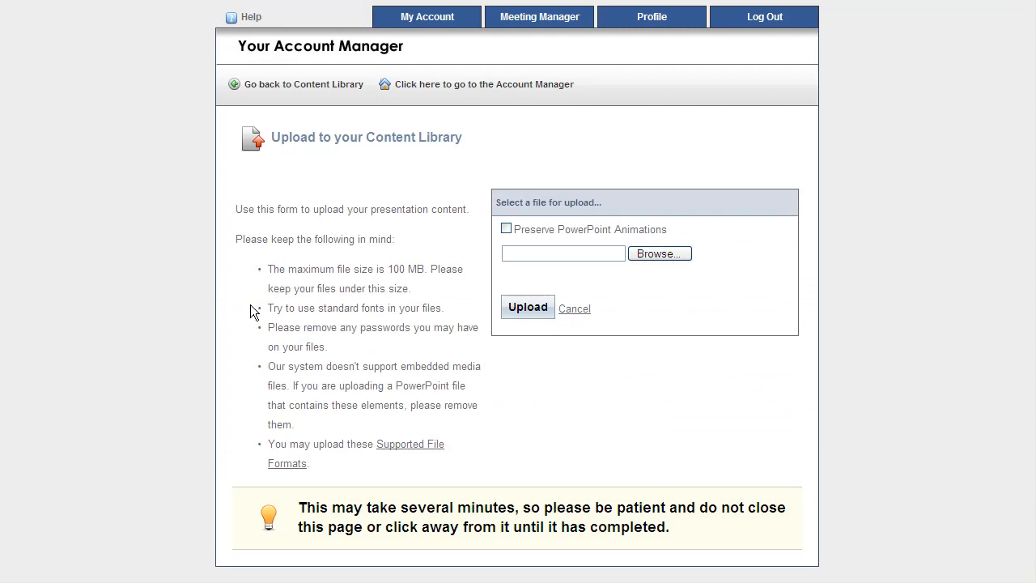
mouse_move(257, 334)
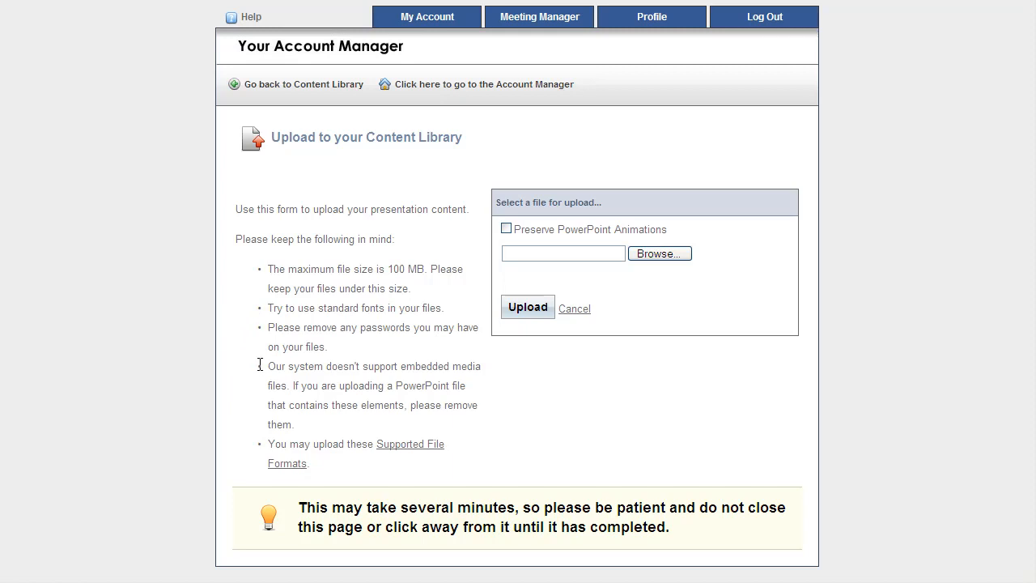
mouse_move(257, 437)
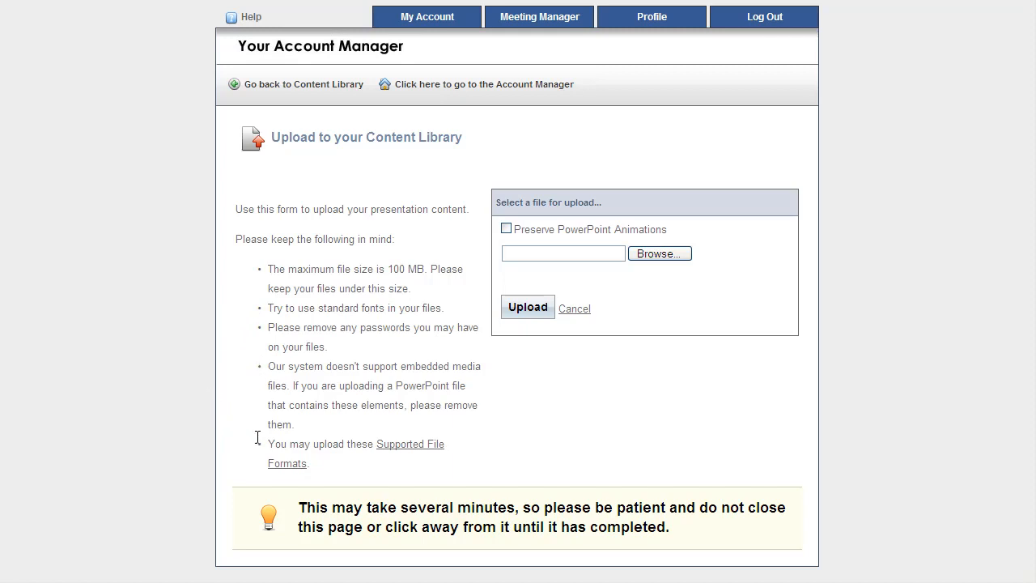
mouse_move(609, 451)
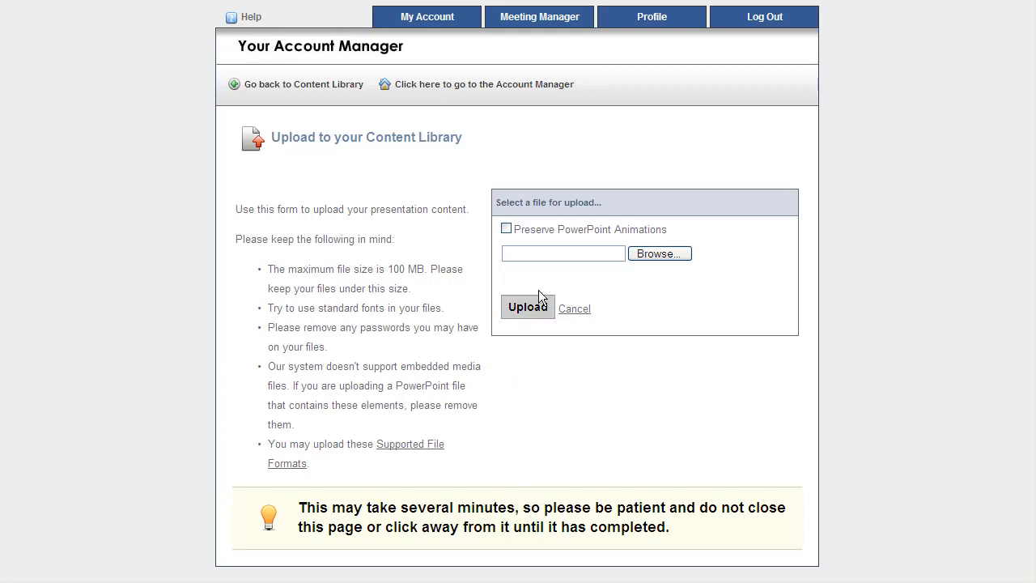
click(506, 229)
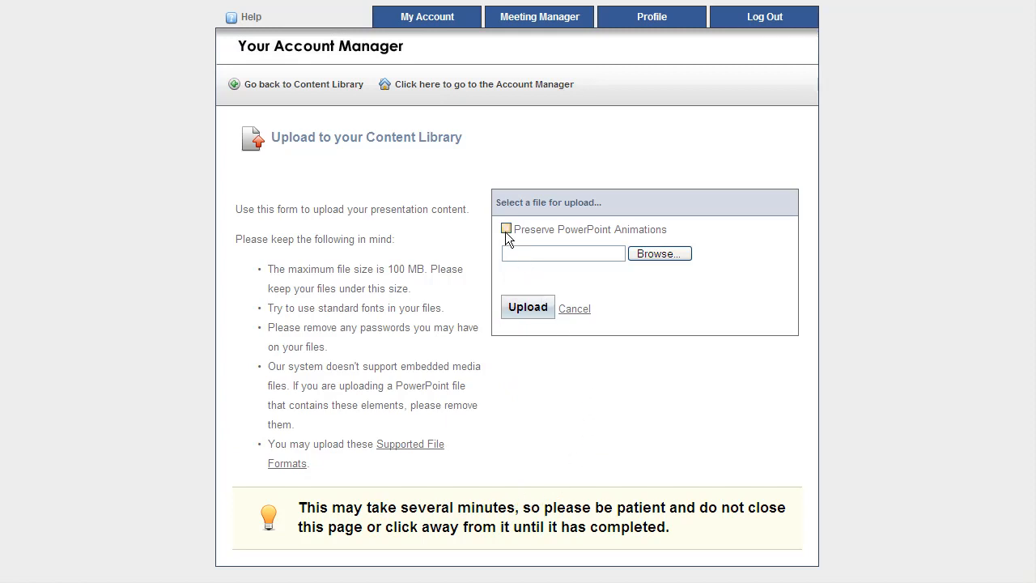
click(506, 229)
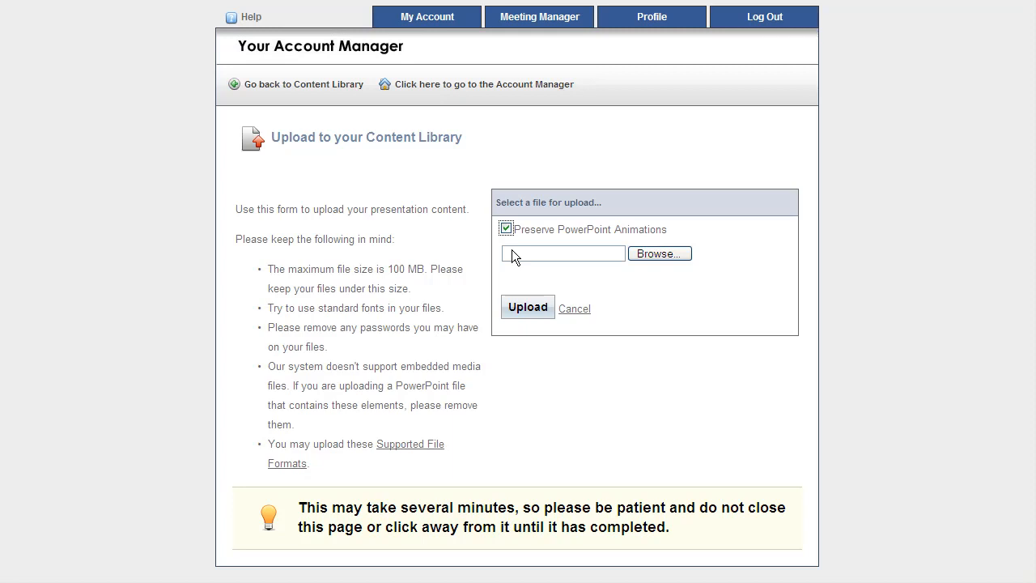
click(659, 253)
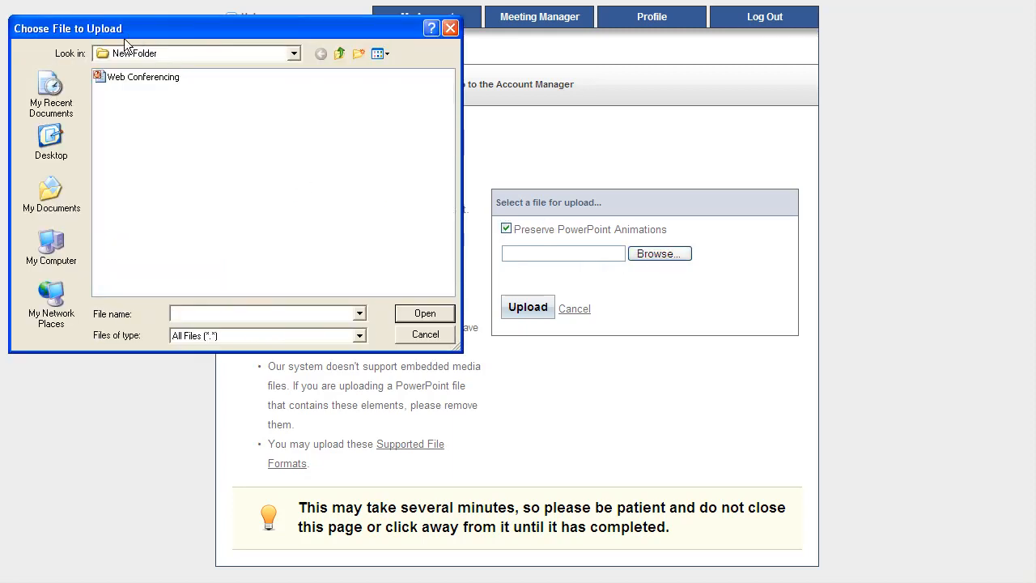
mouse_move(120, 80)
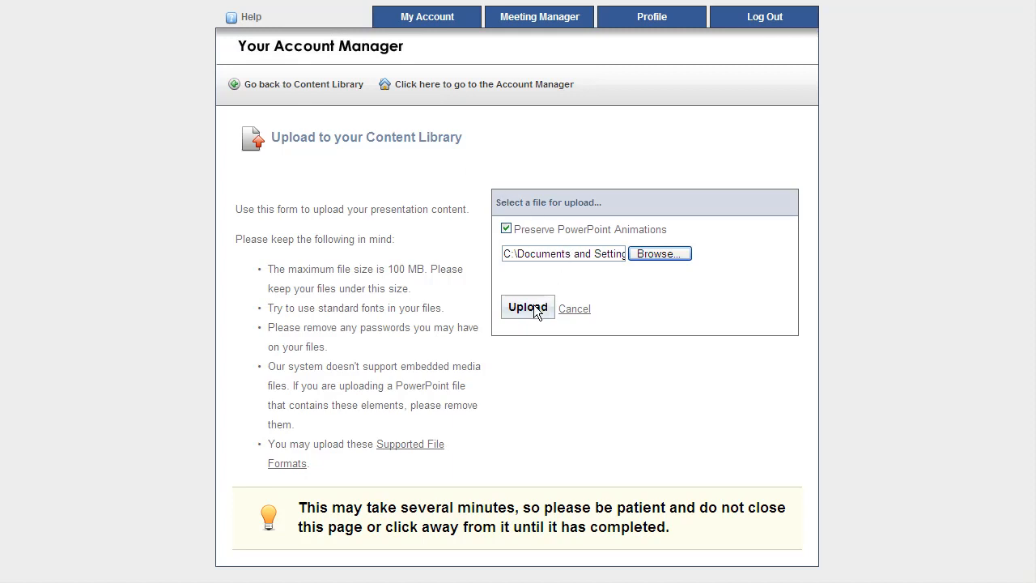
Step: Upload the Web Conferencing PowerPoint file to the Content Library
click(527, 308)
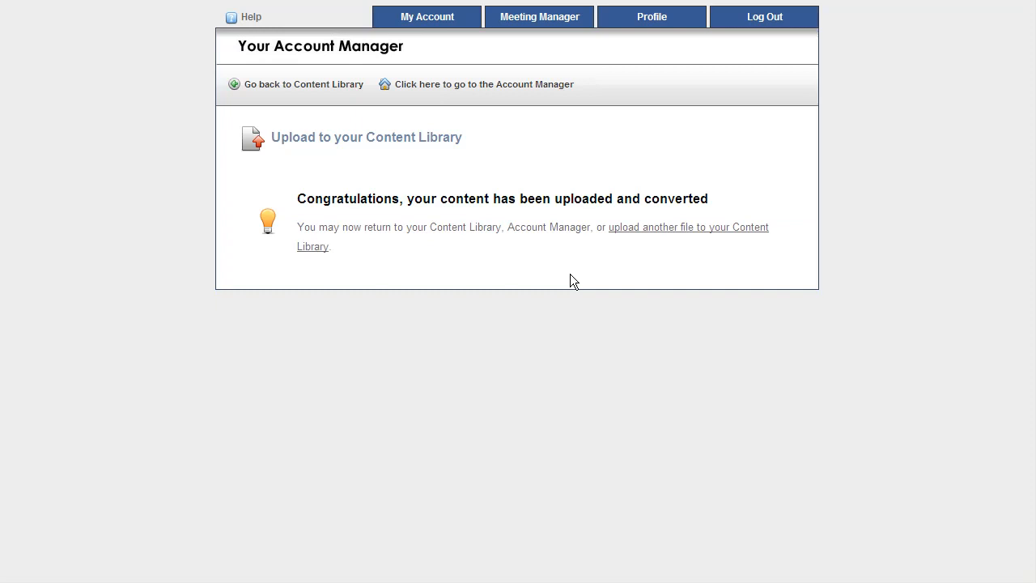
mouse_move(472, 271)
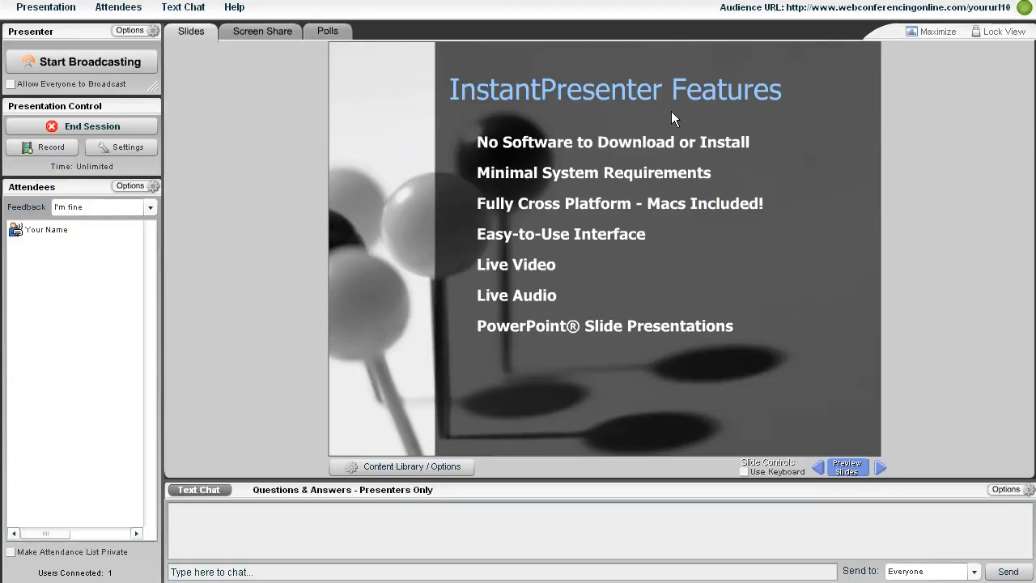
mouse_move(221, 191)
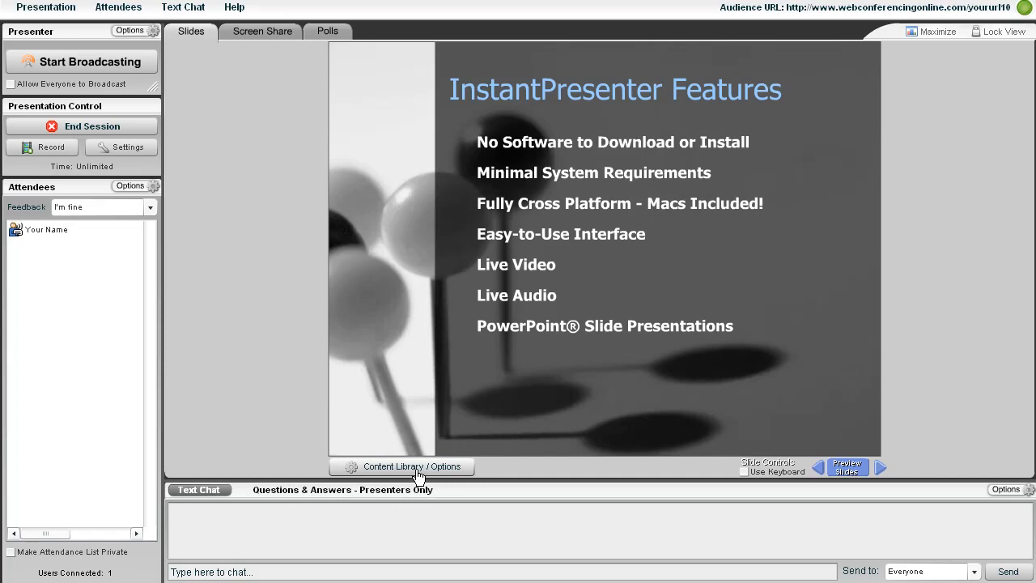
Step: Open the Presentation Content Menu to show the uploaded Web Conferencing slides
click(402, 466)
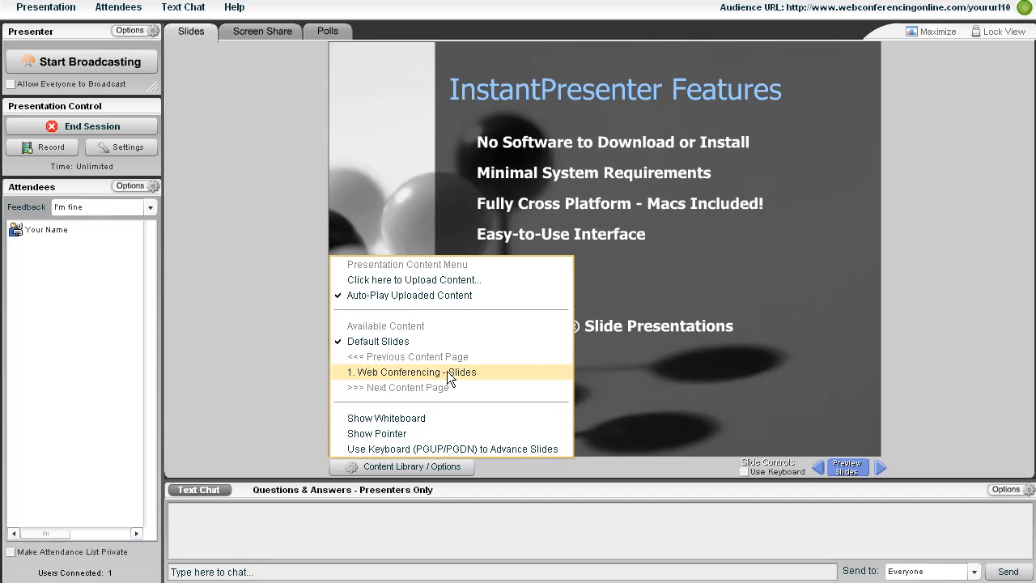
mouse_move(411, 398)
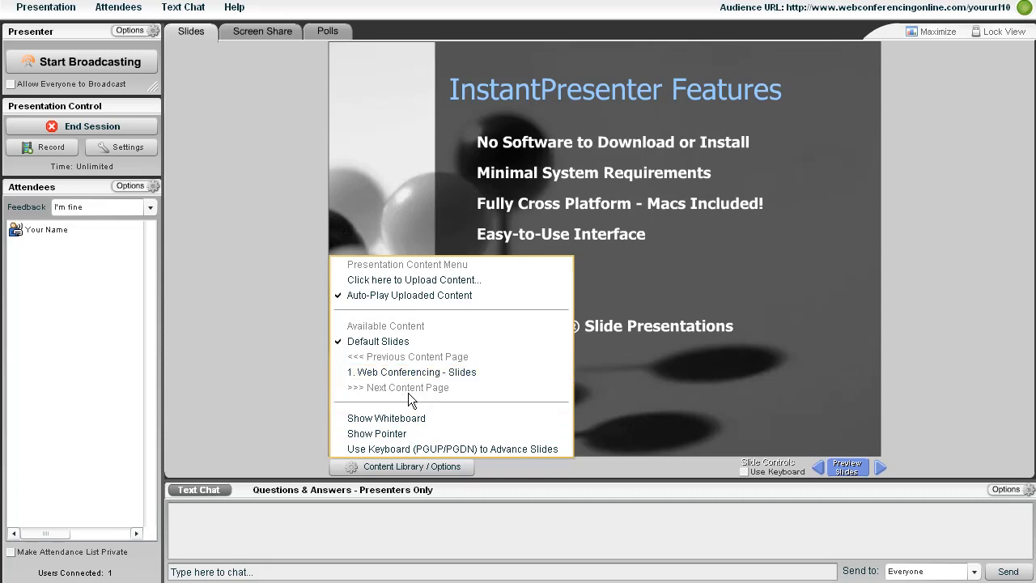
mouse_move(386, 398)
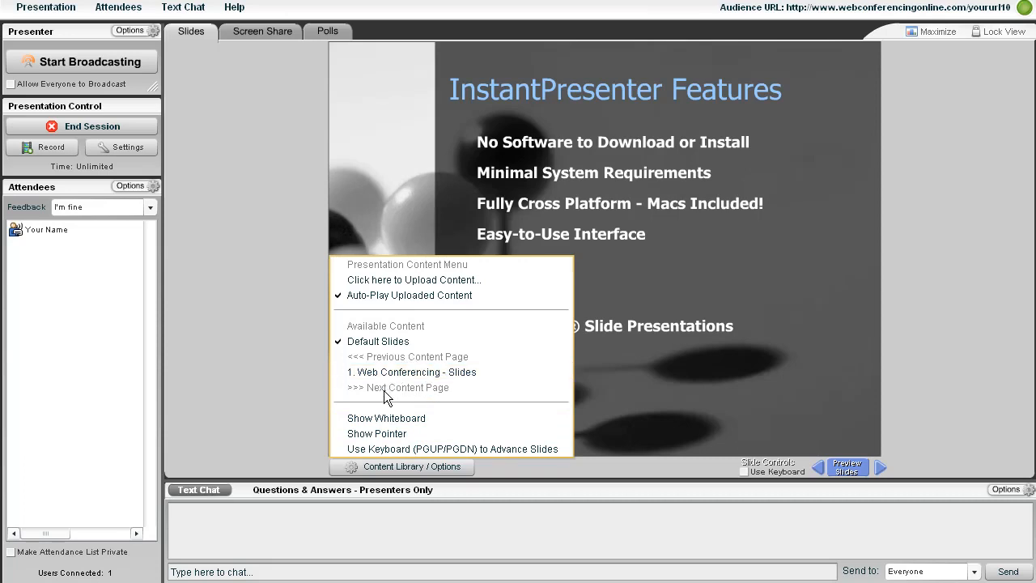
mouse_move(377, 341)
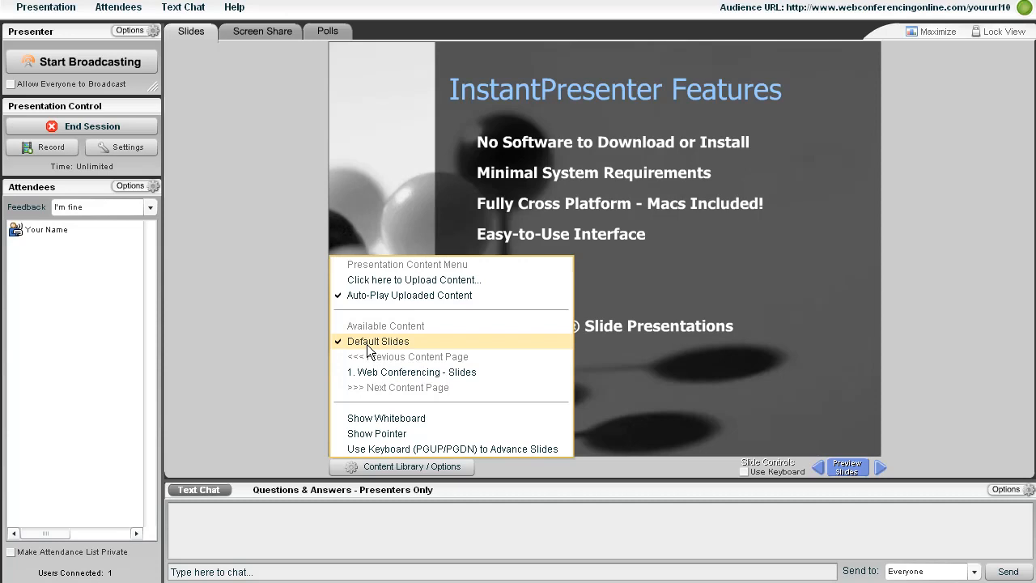
mouse_move(374, 372)
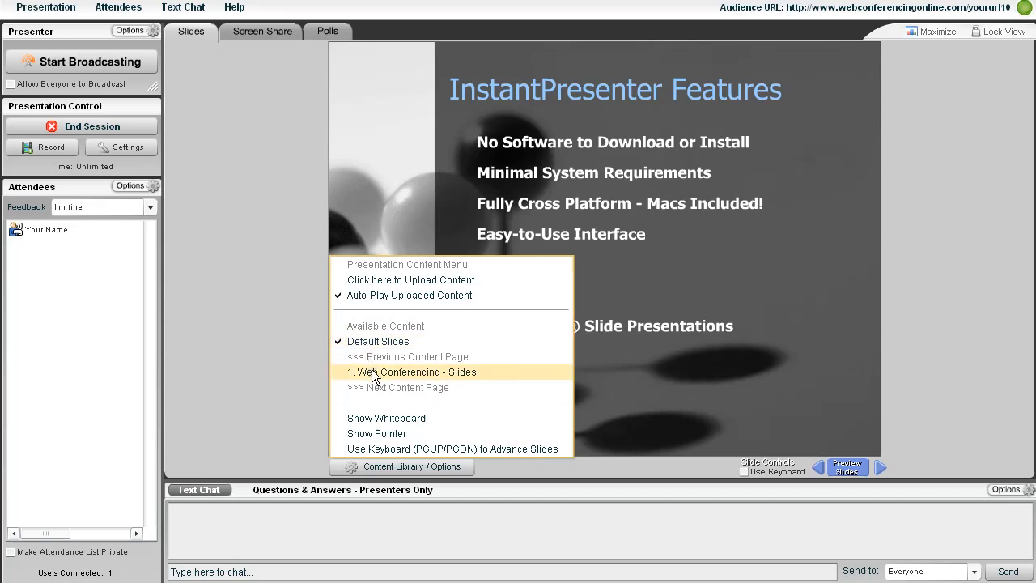